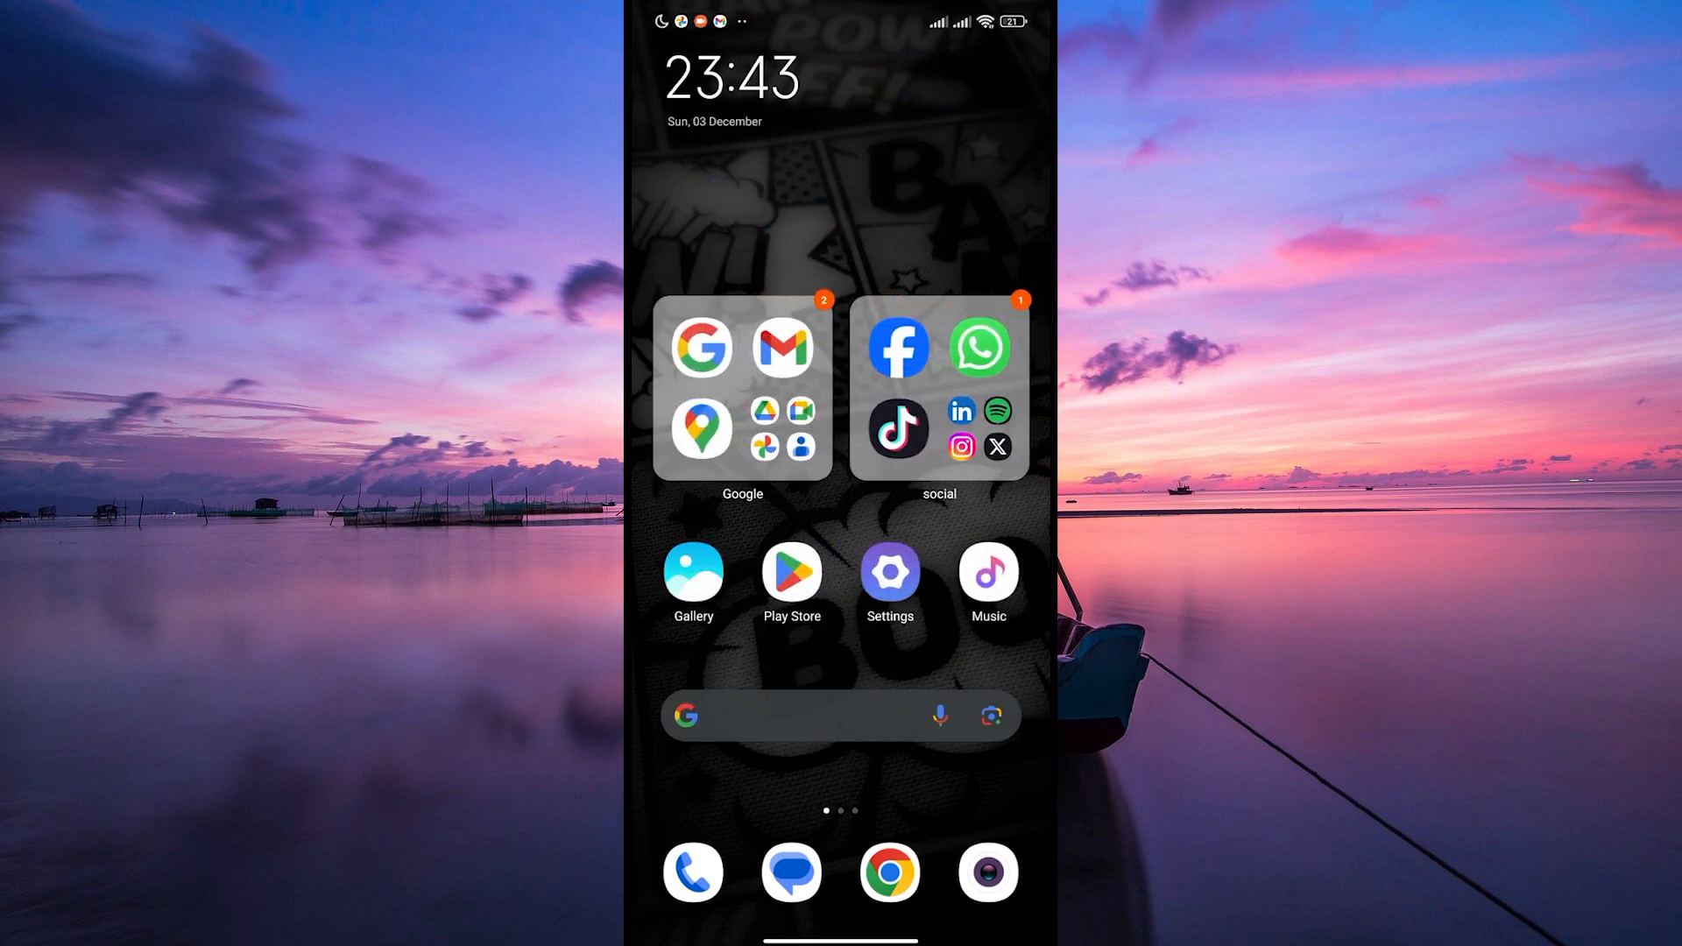
Open the 'social' apps folder on the Android home screen
left_click(937, 385)
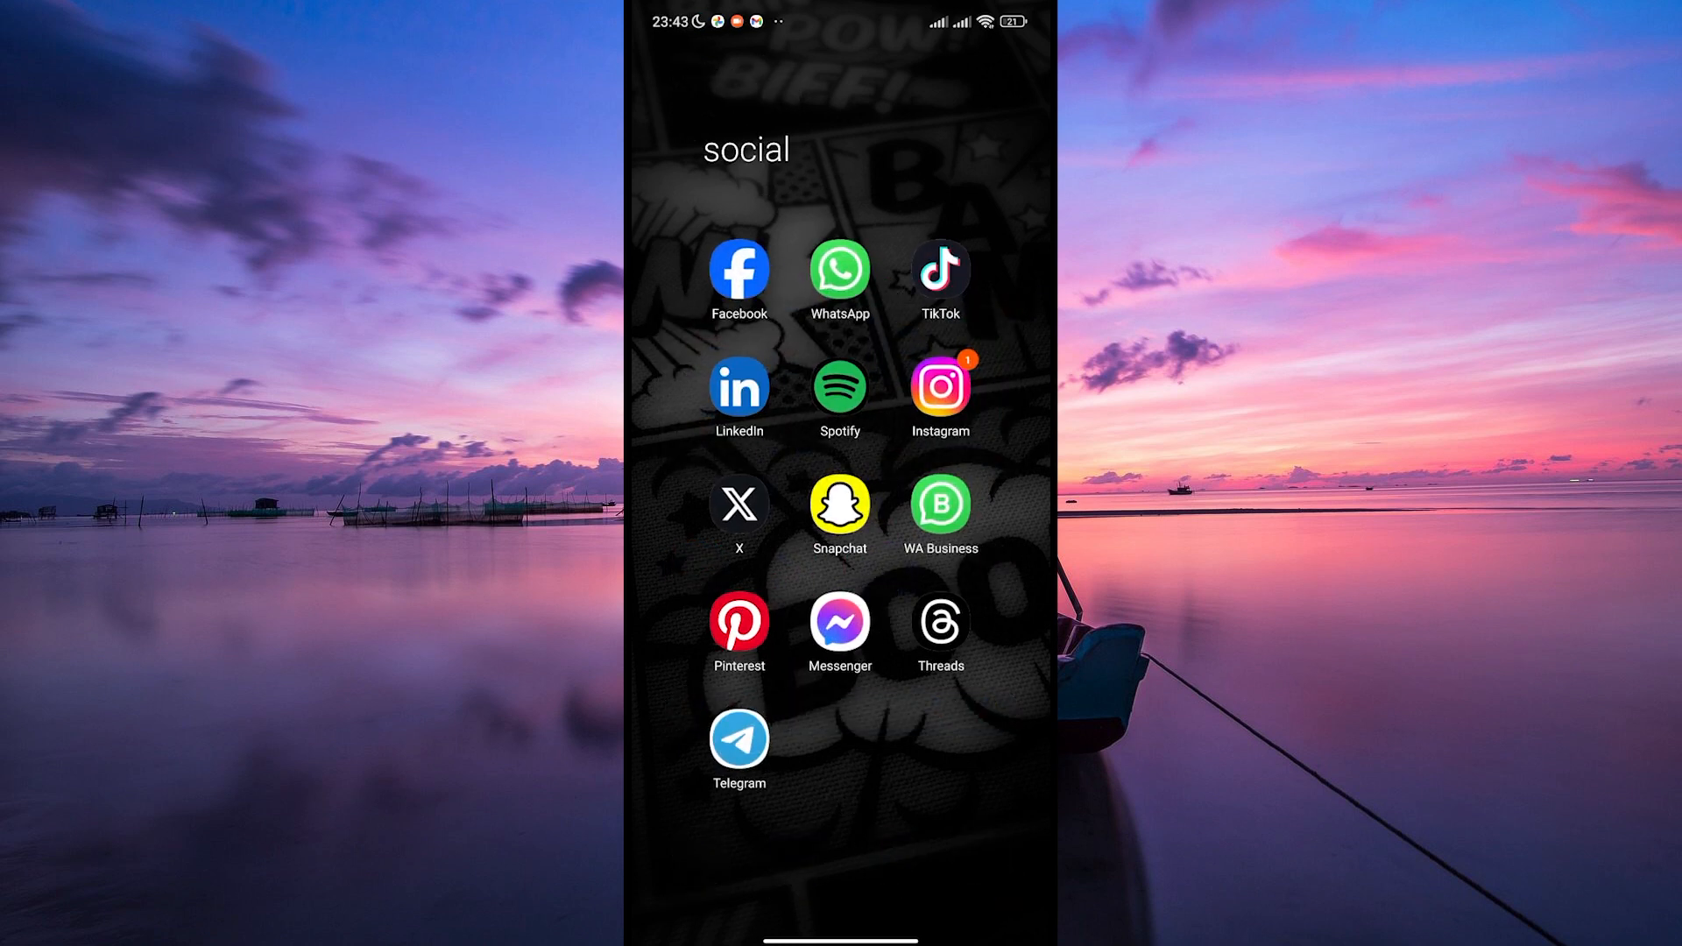
Launch Instagram from the social folder to reach its home feed
left_click(939, 388)
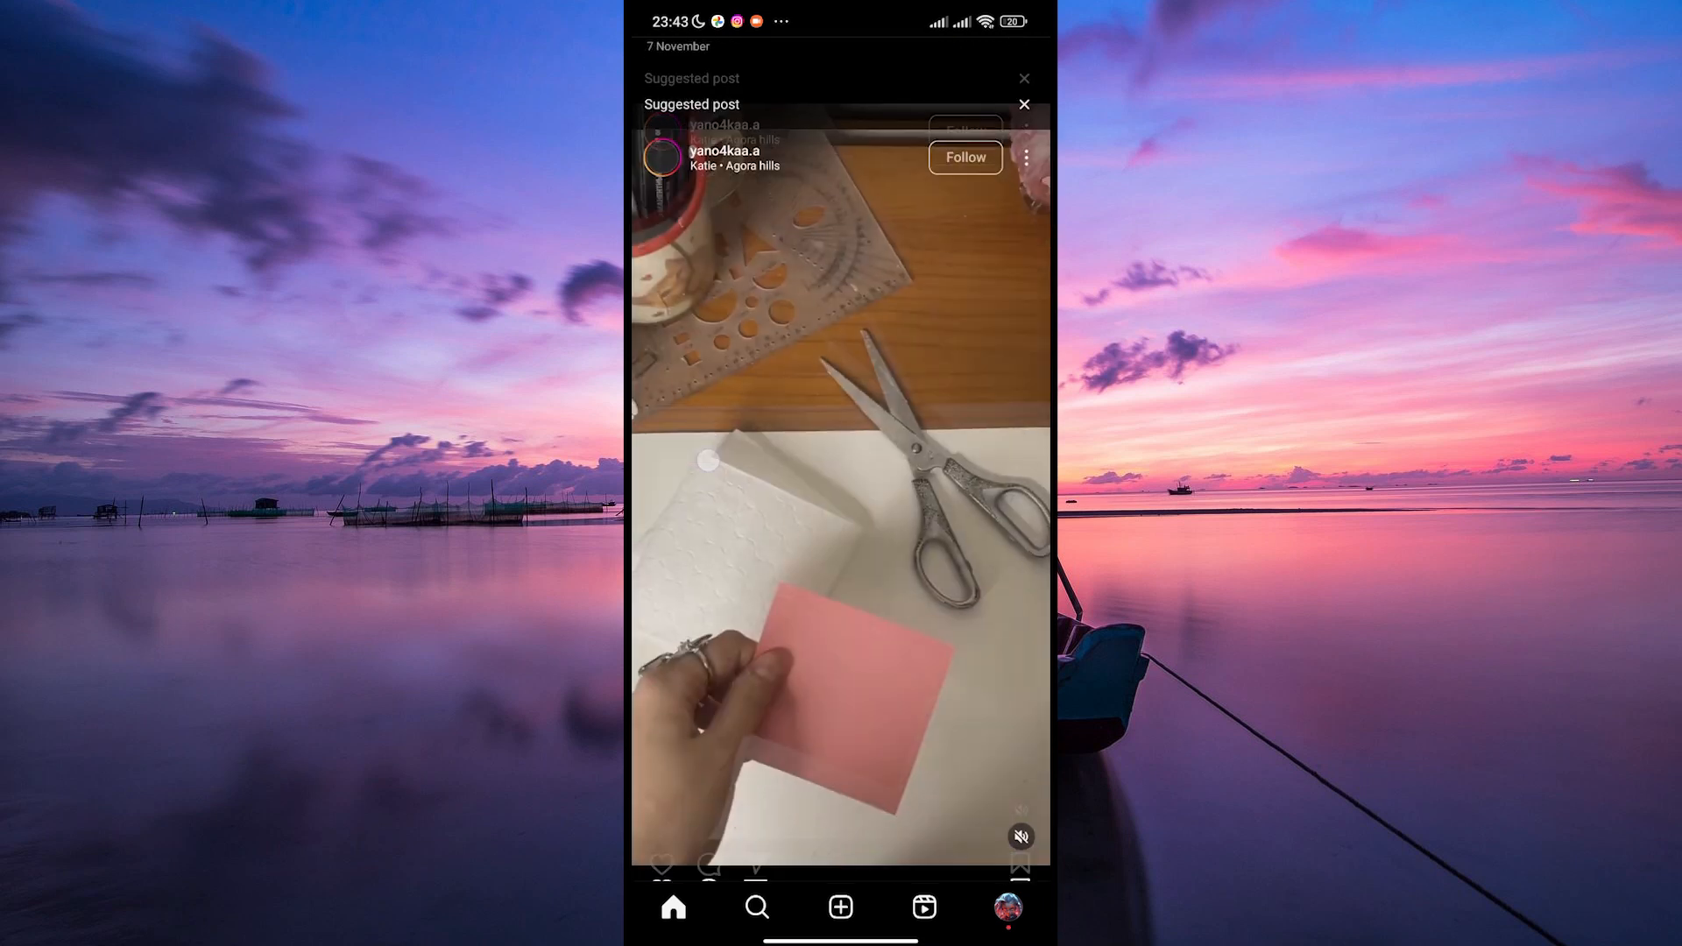
scroll("down", 3)
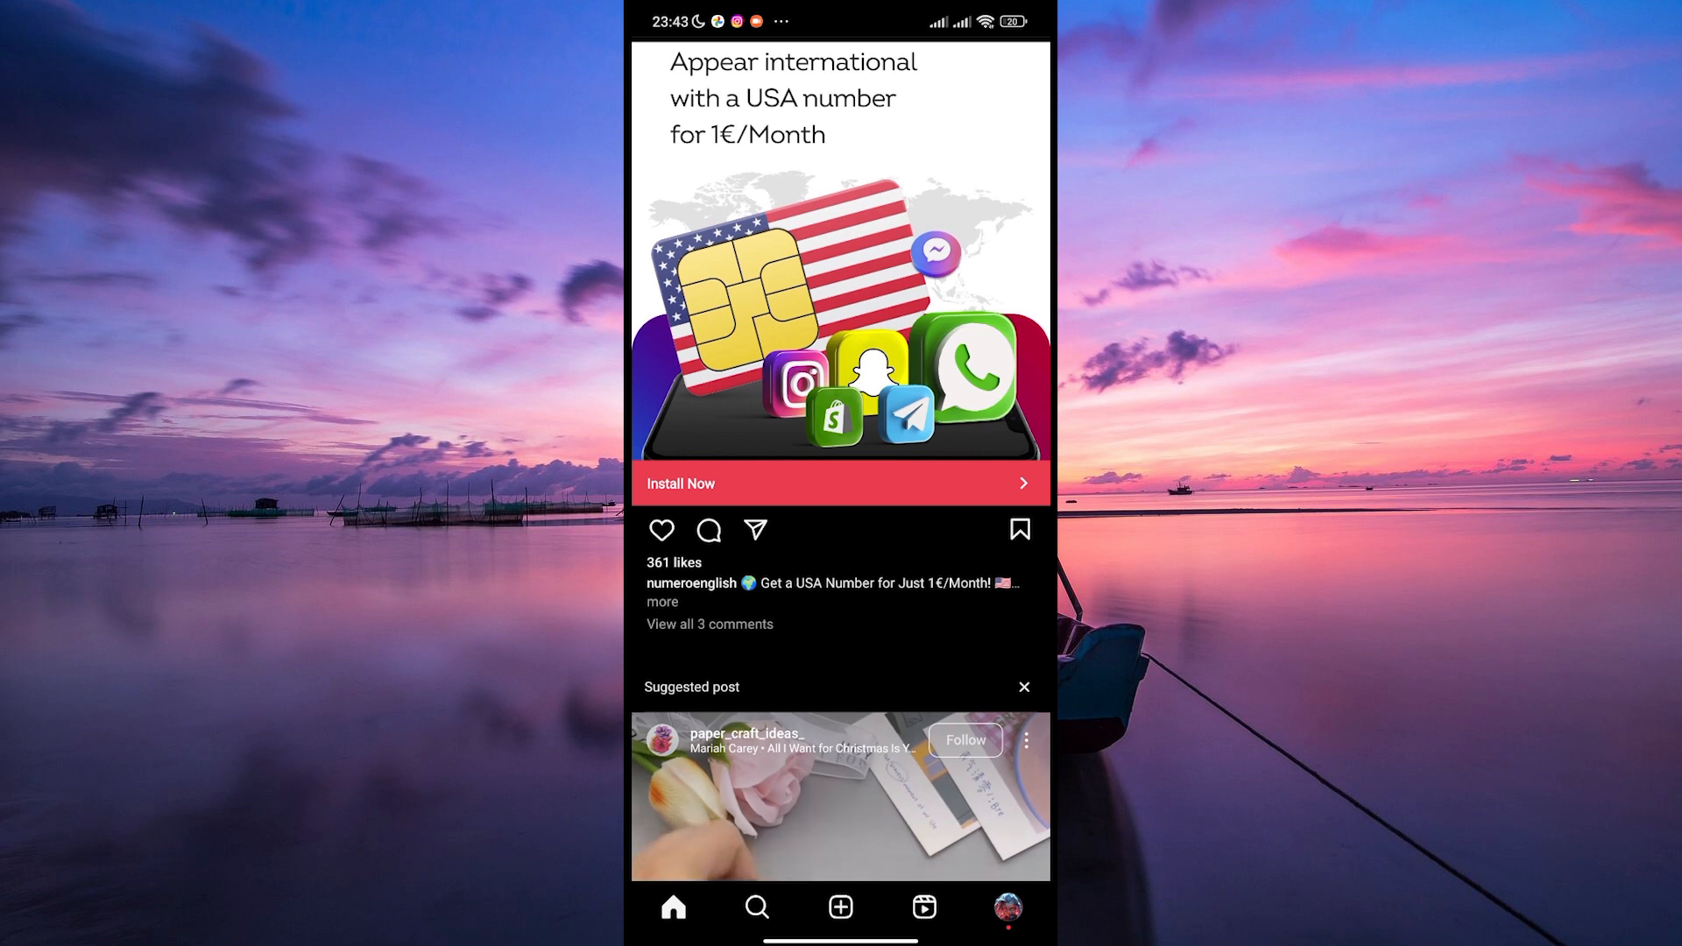
scroll("down", 3)
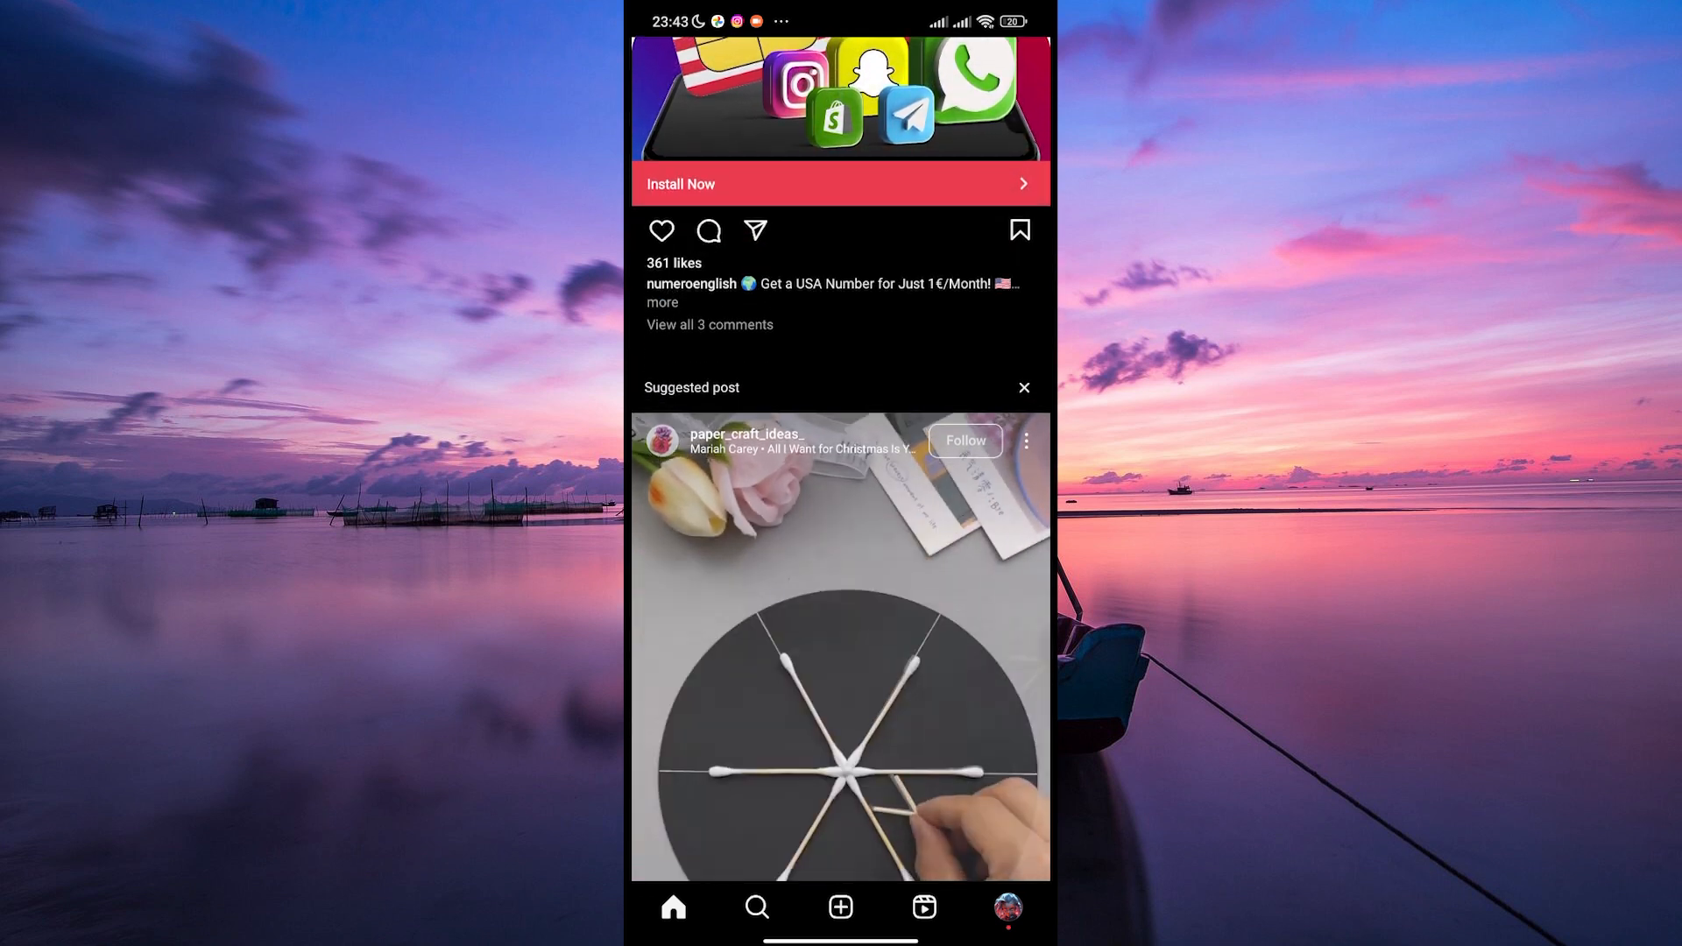